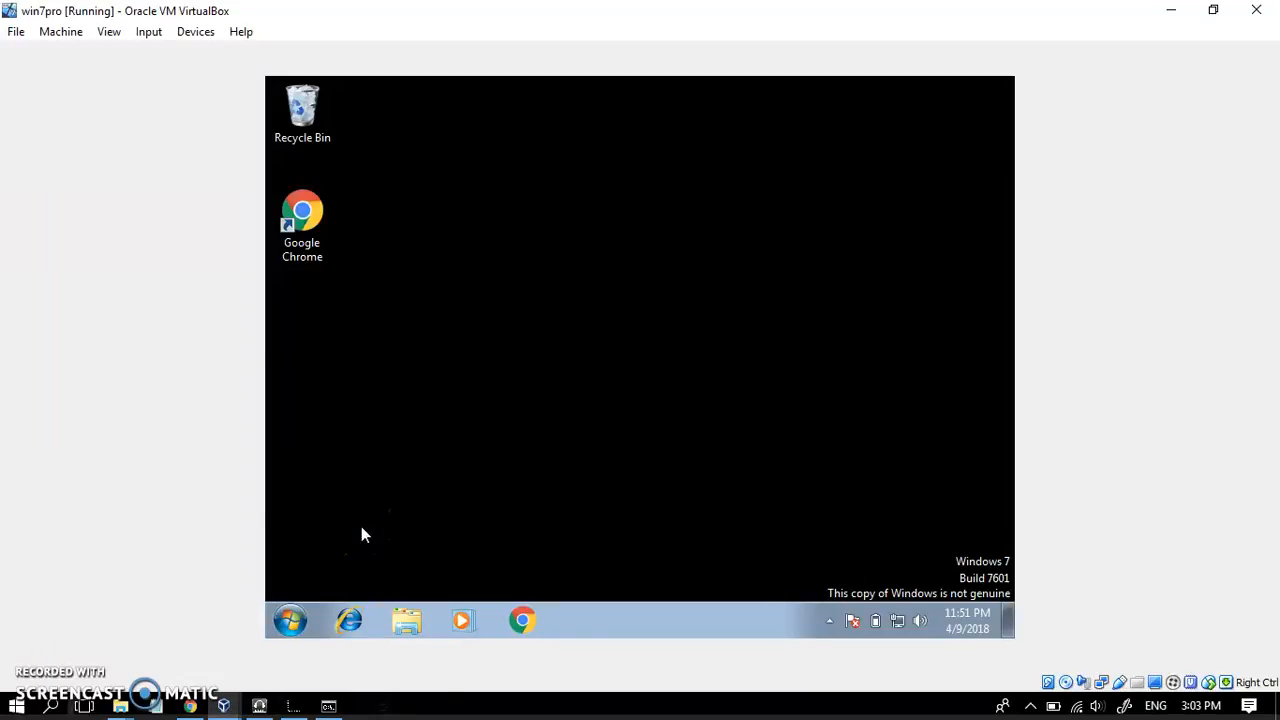
# Step: Open the Libraries file browser and close it again
pyautogui.click(360, 533)
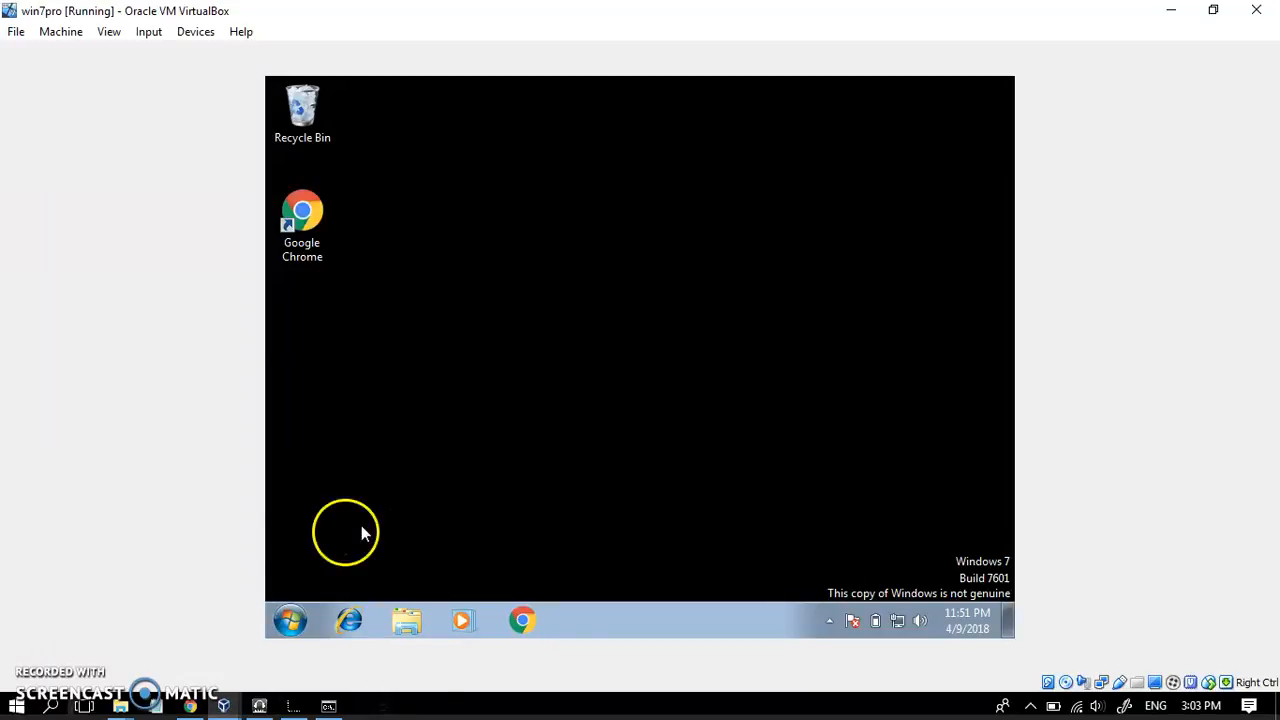
pyautogui.moveTo(445, 168)
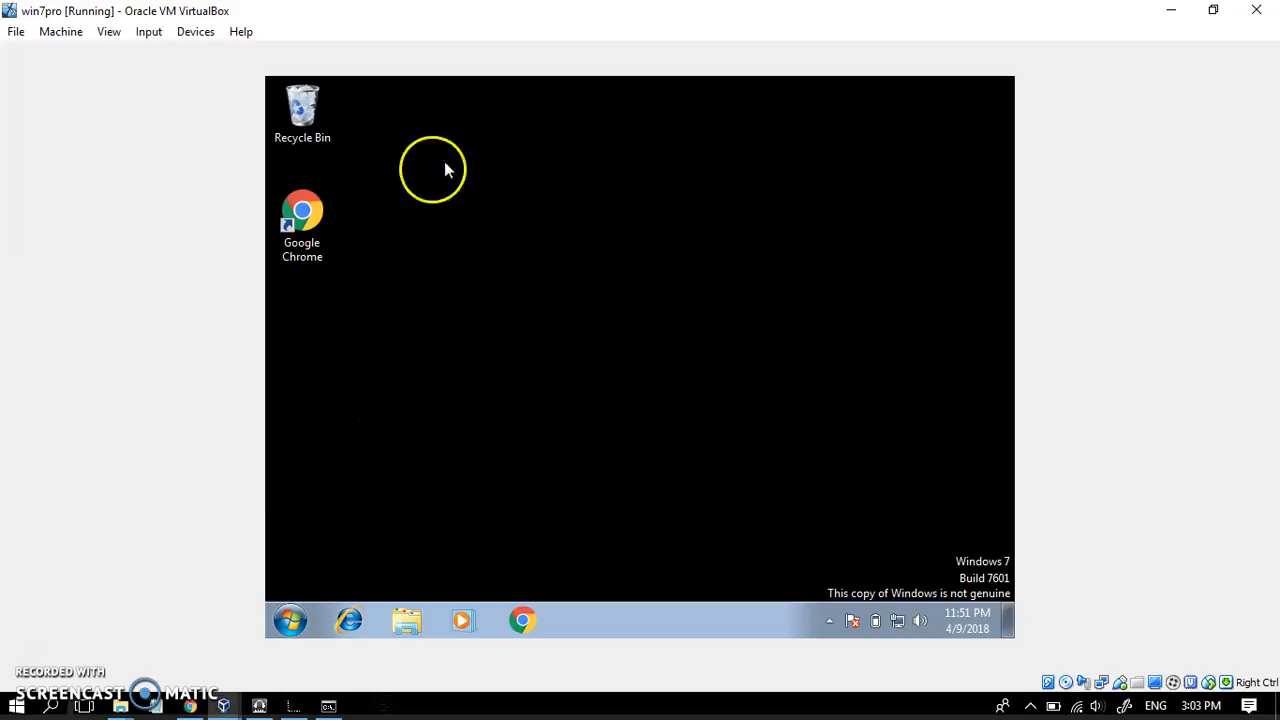
pyautogui.moveTo(460, 282)
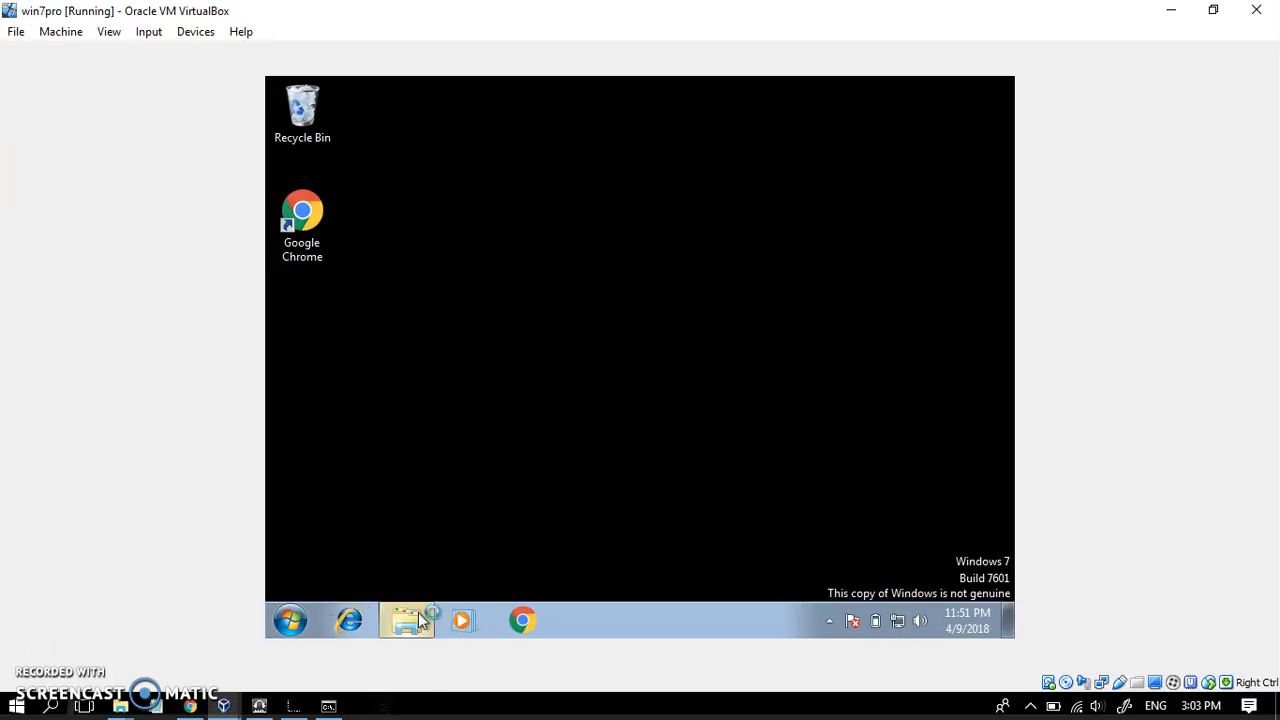
pyautogui.click(406, 620)
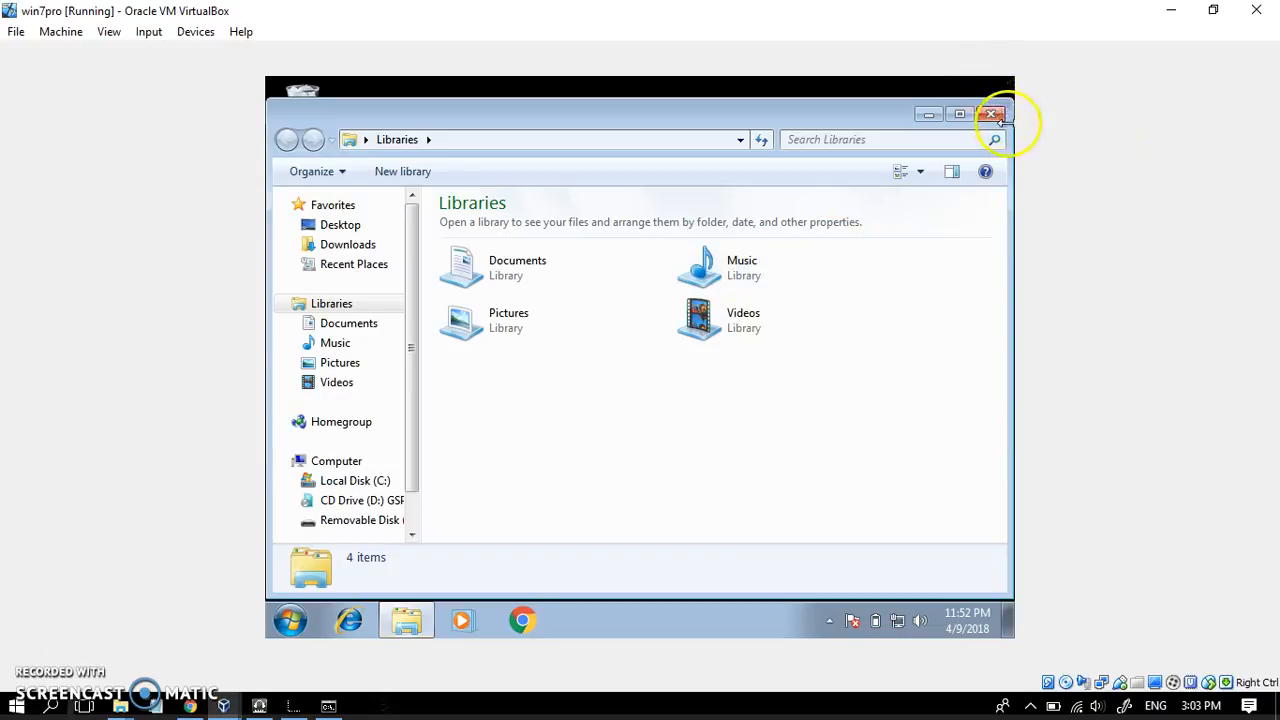
pyautogui.click(993, 114)
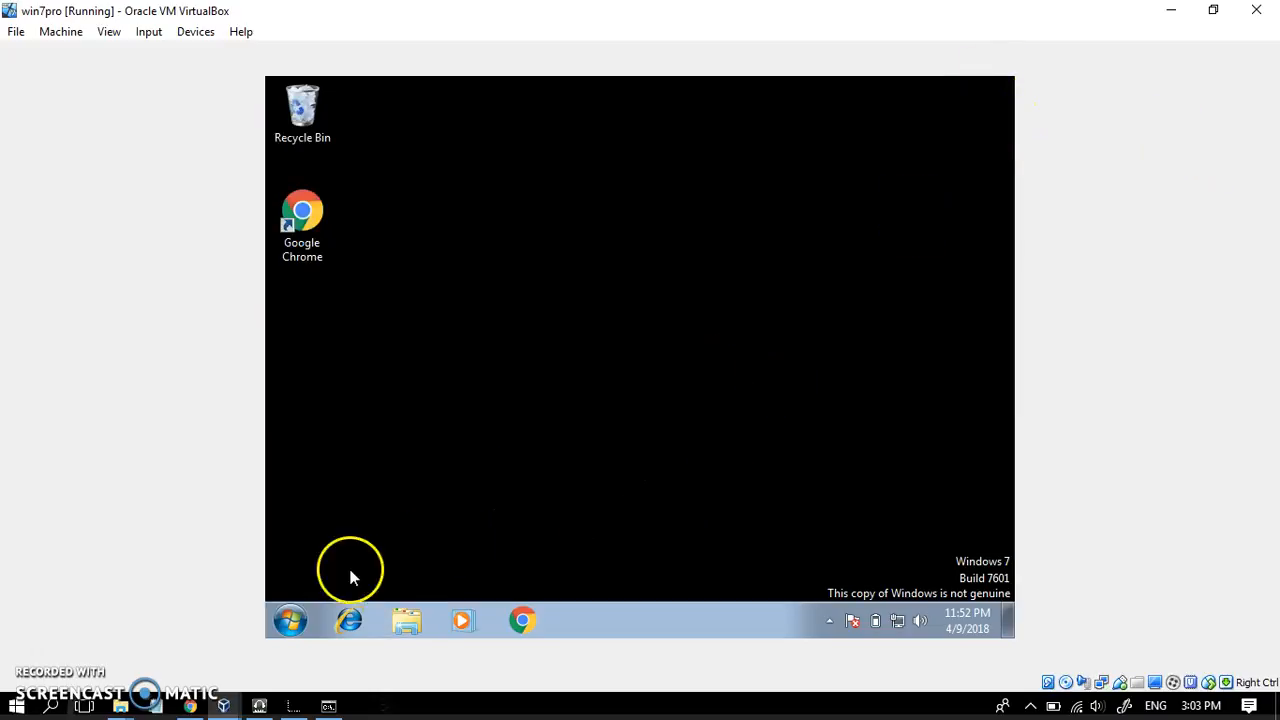
# Step: Launch Command Prompt and run ipconfig /all to review the IPv4 address and gateway
pyautogui.click(290, 620)
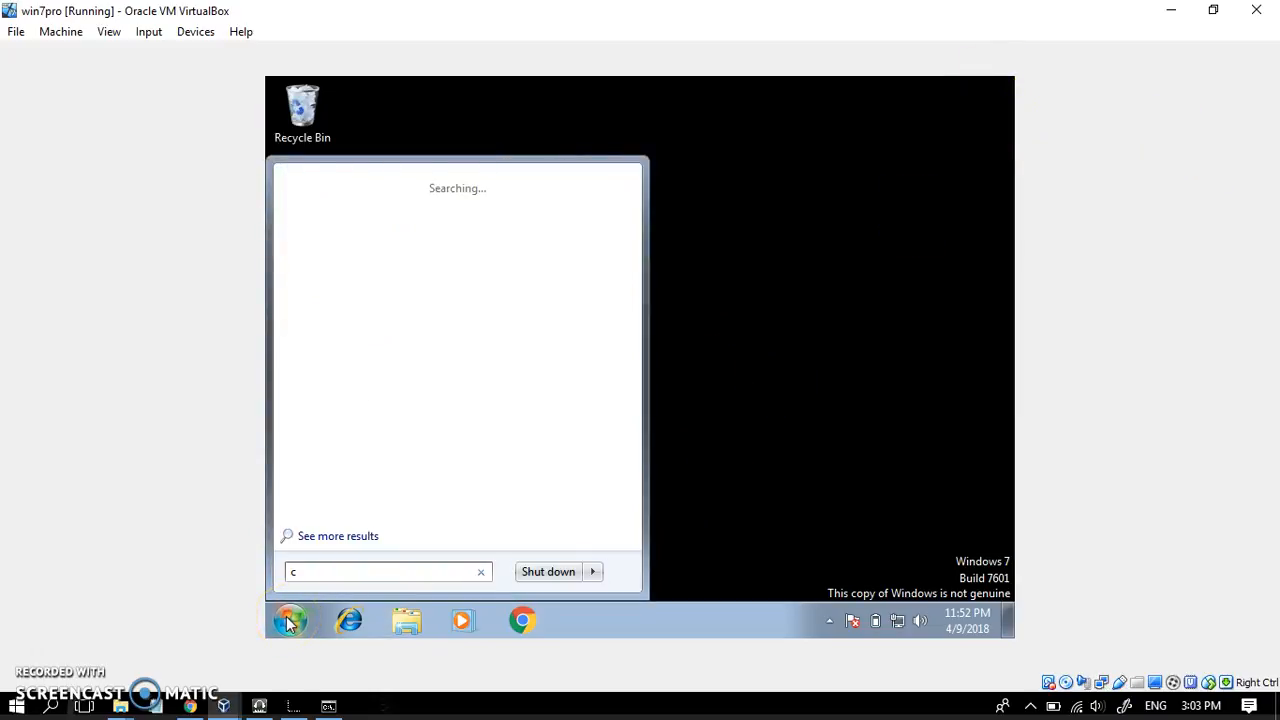
pyautogui.press('enter')
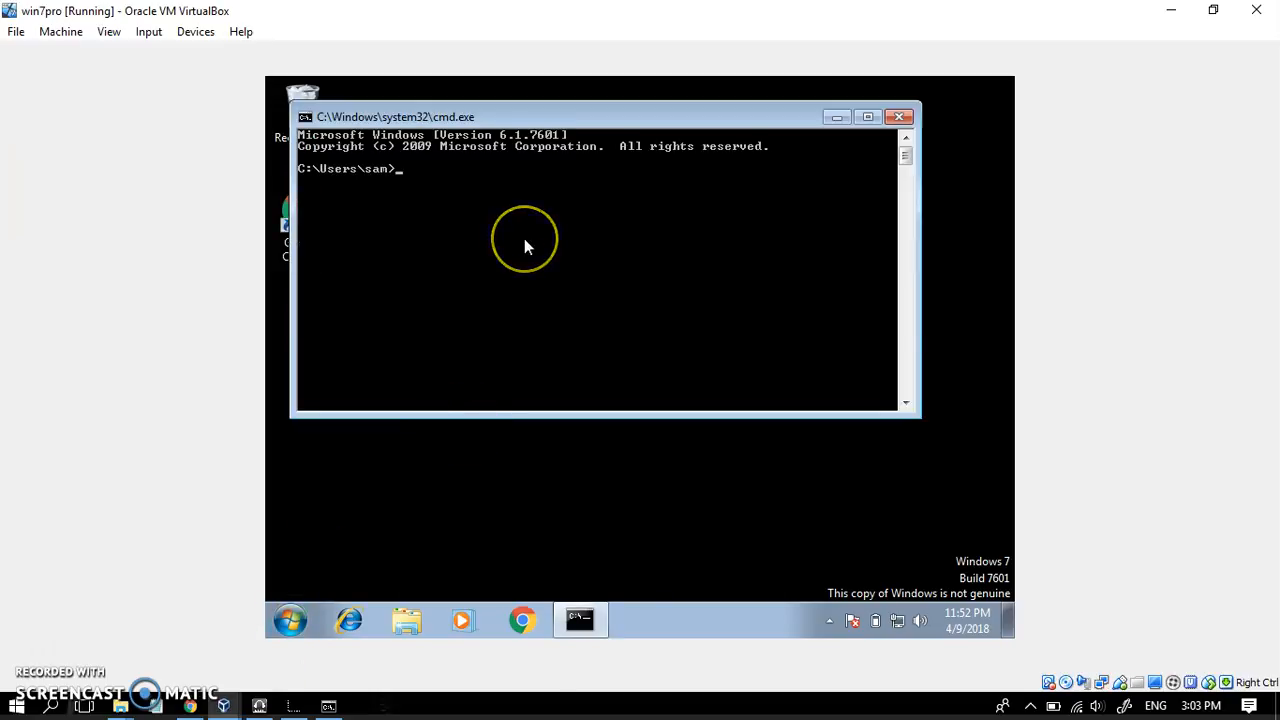
pyautogui.write('ipco')
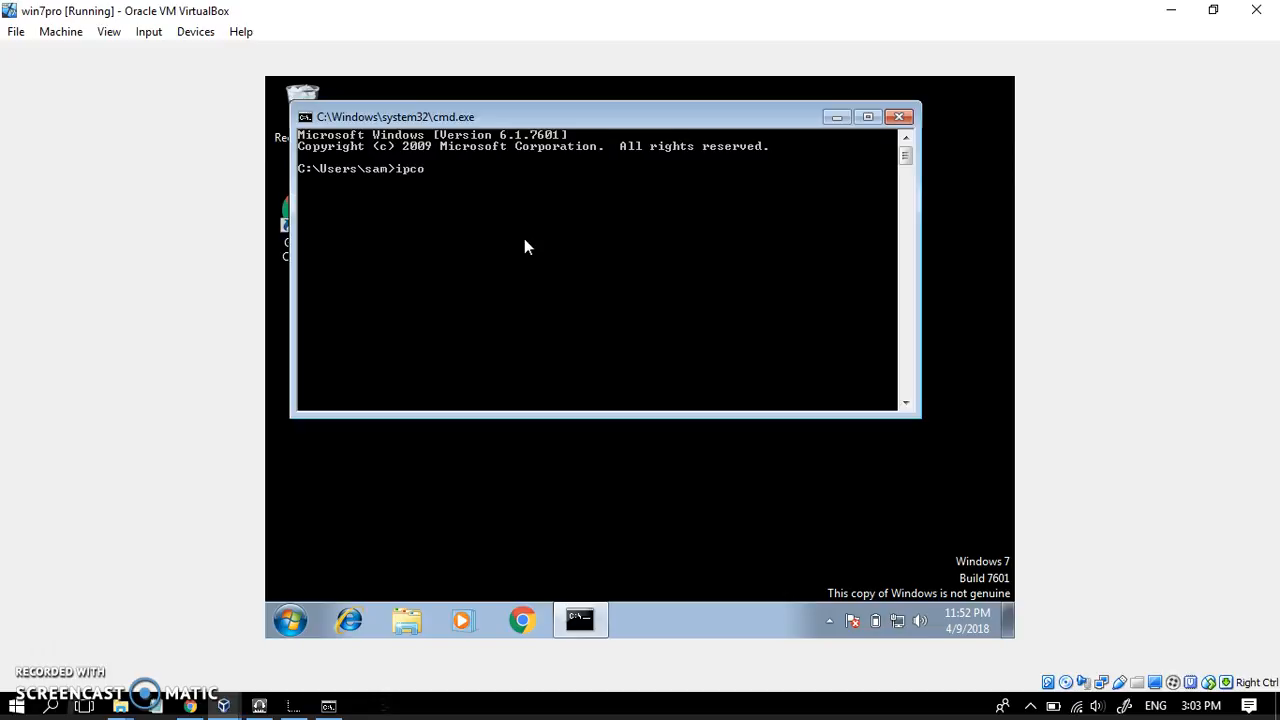
pyautogui.write('nfig')
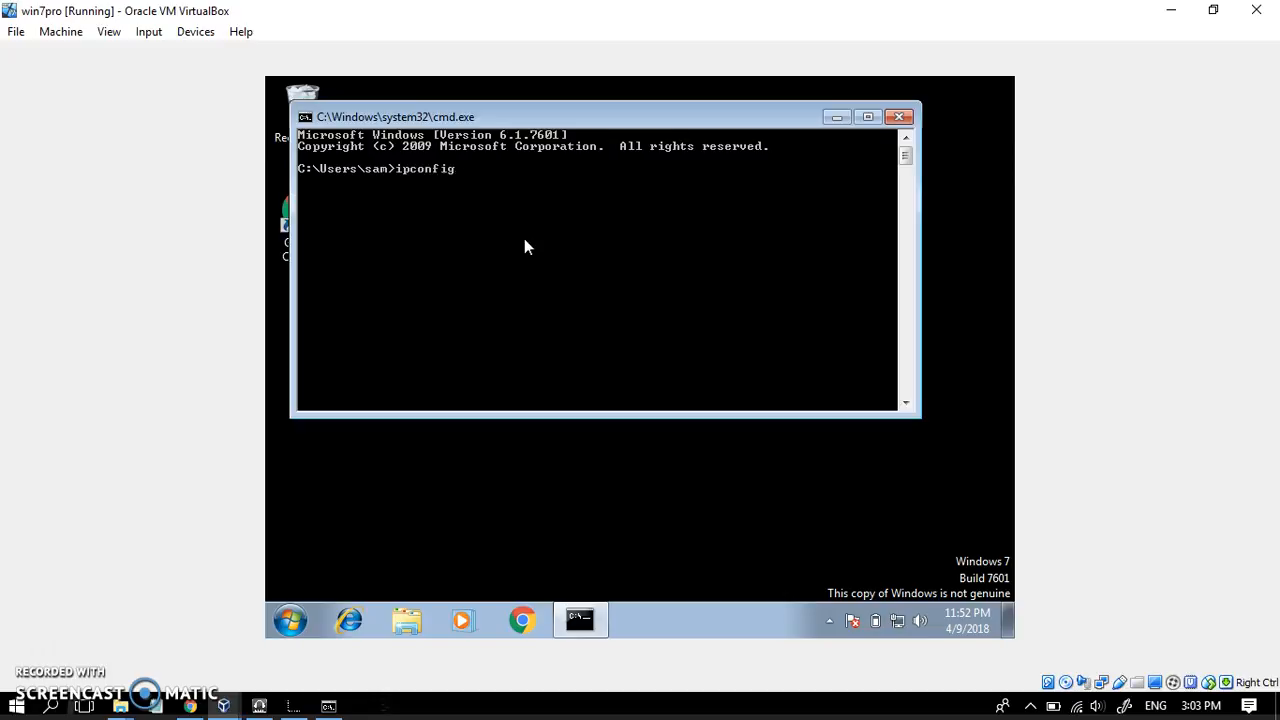
pyautogui.write('/a')
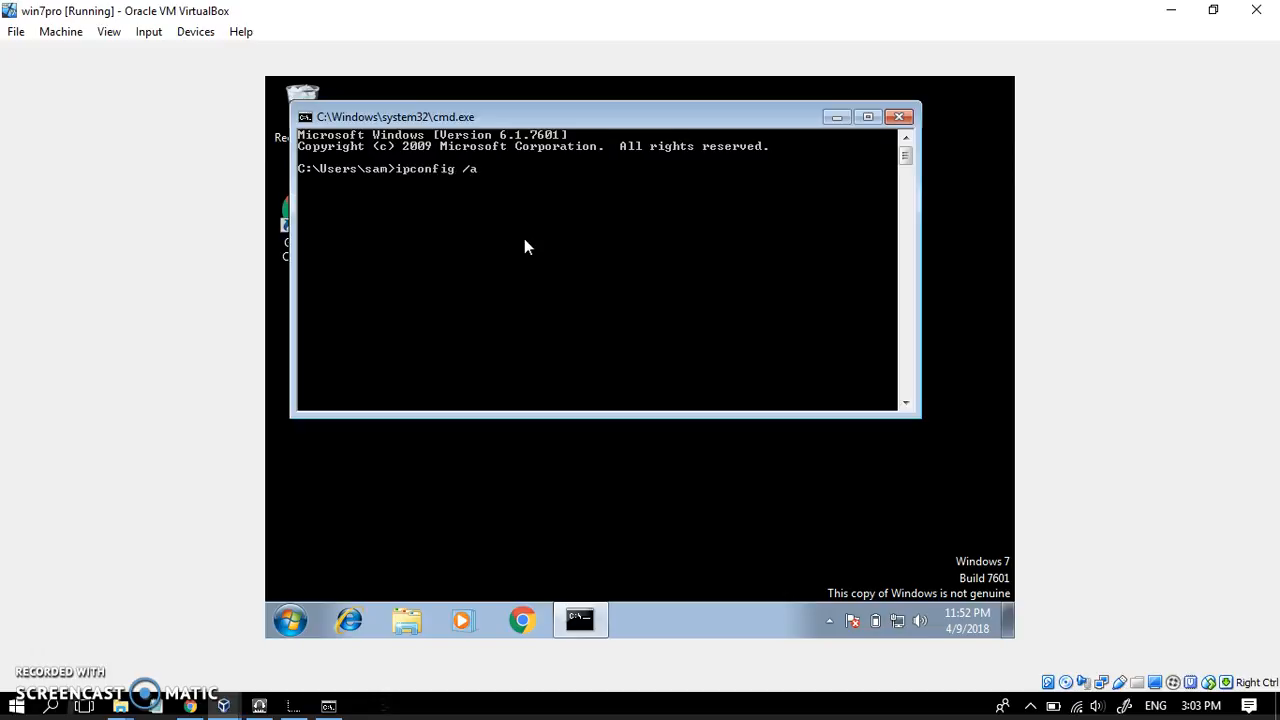
pyautogui.press('backspace')
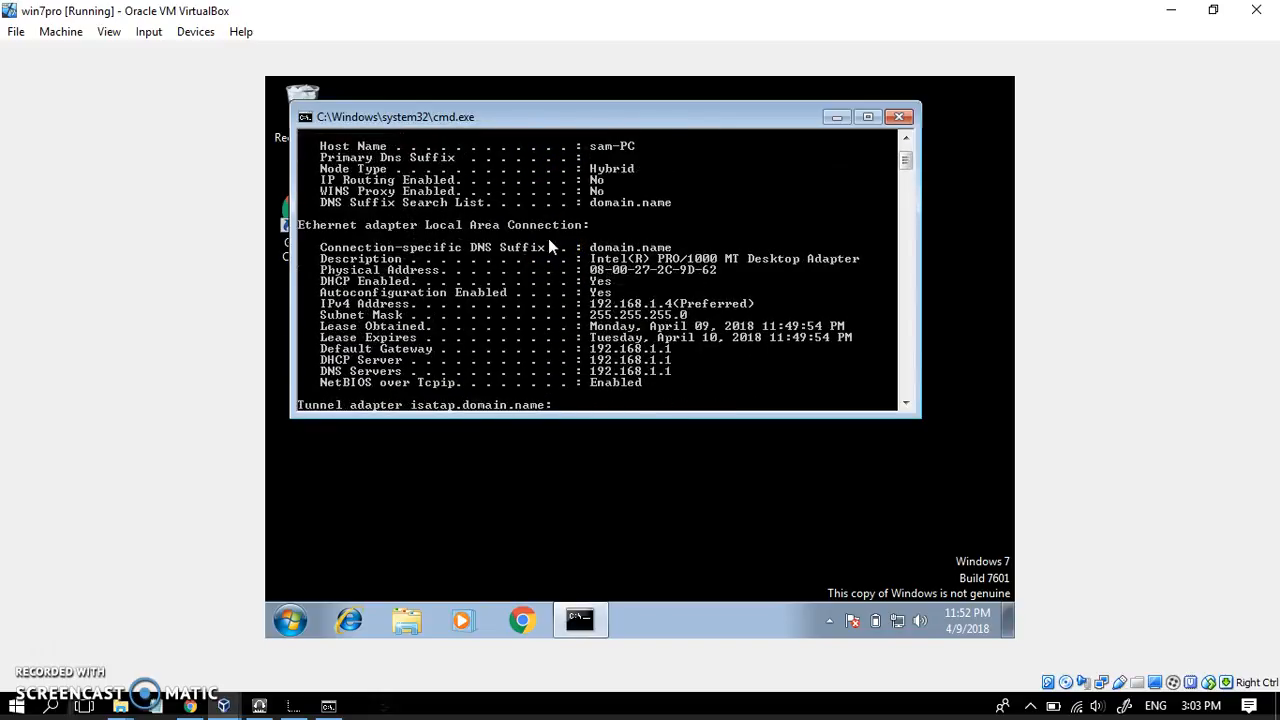
pyautogui.scroll(-3)
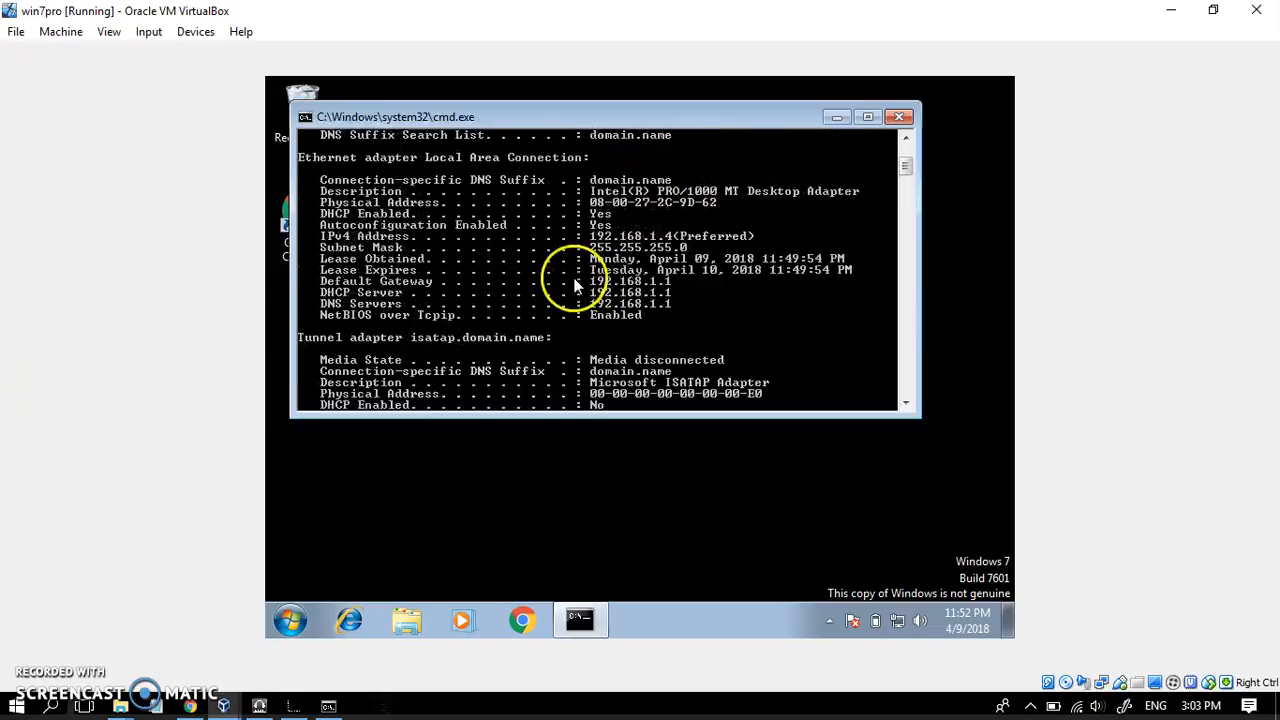
pyautogui.moveTo(635, 255)
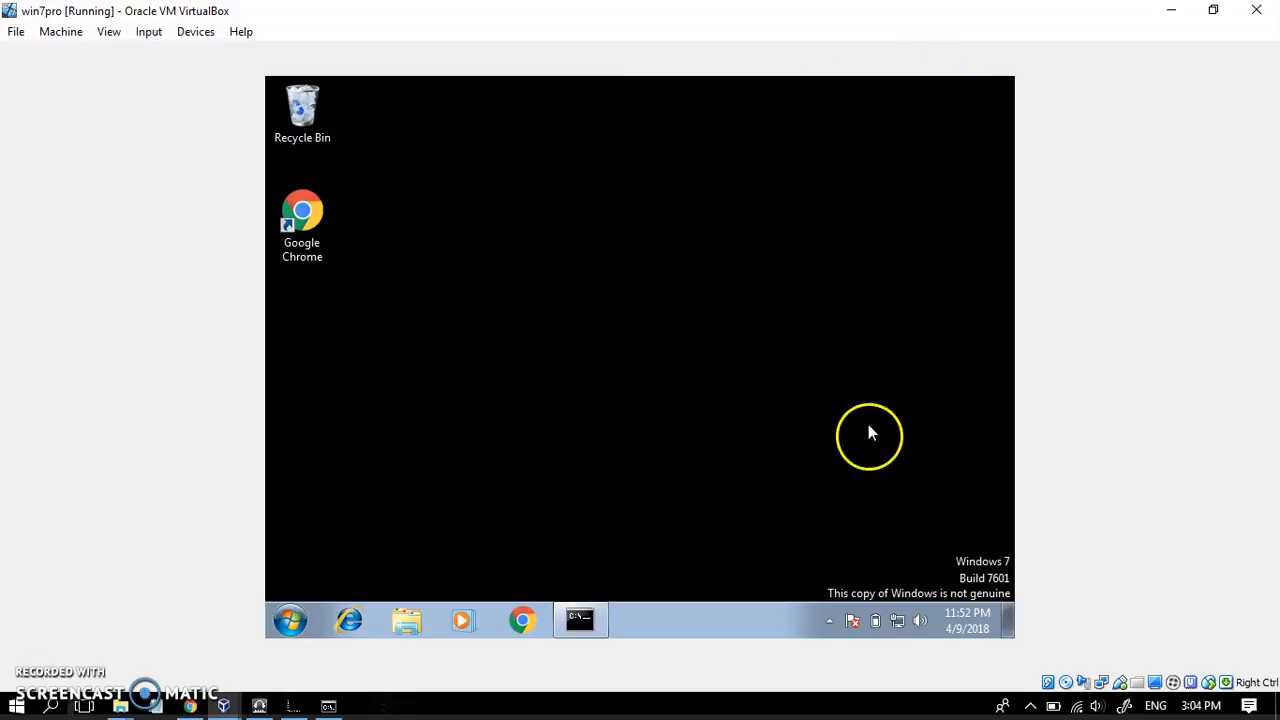
# Step: Open Local Area Connection properties, uncheck IPv6 and highlight Internet Protocol Version 4 (TCP/IPv4)
pyautogui.click(898, 621)
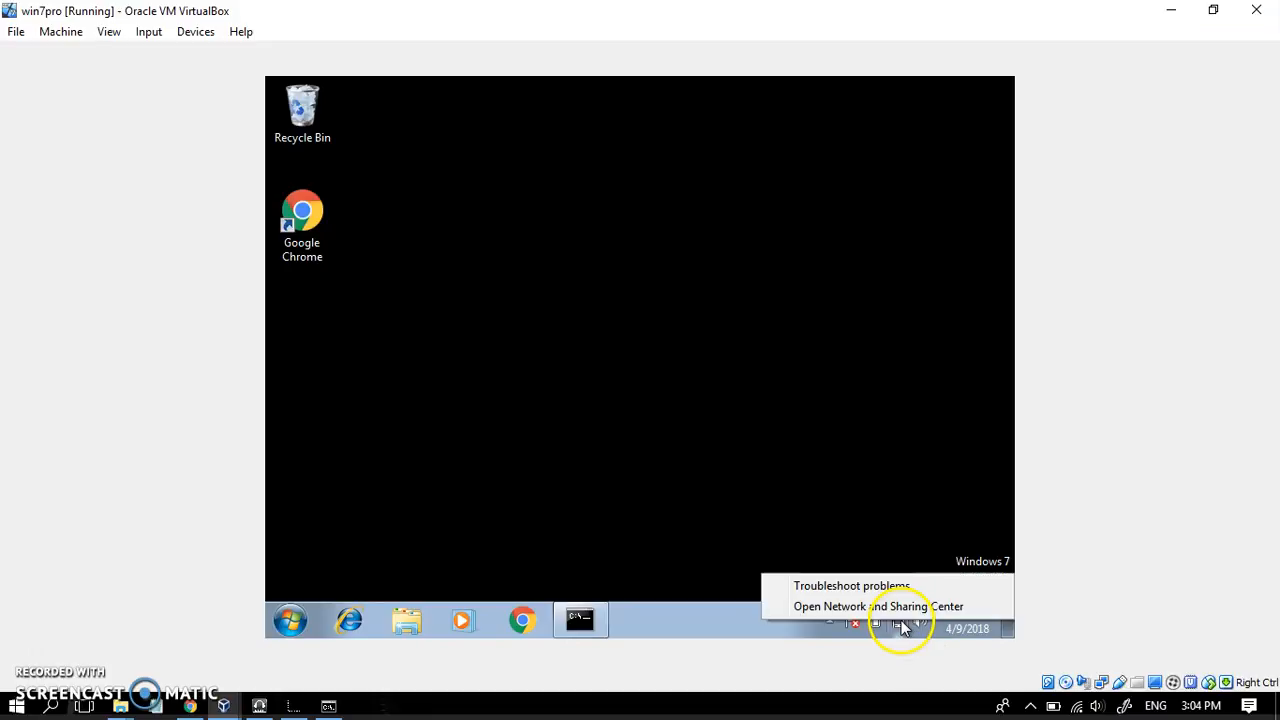
pyautogui.click(878, 606)
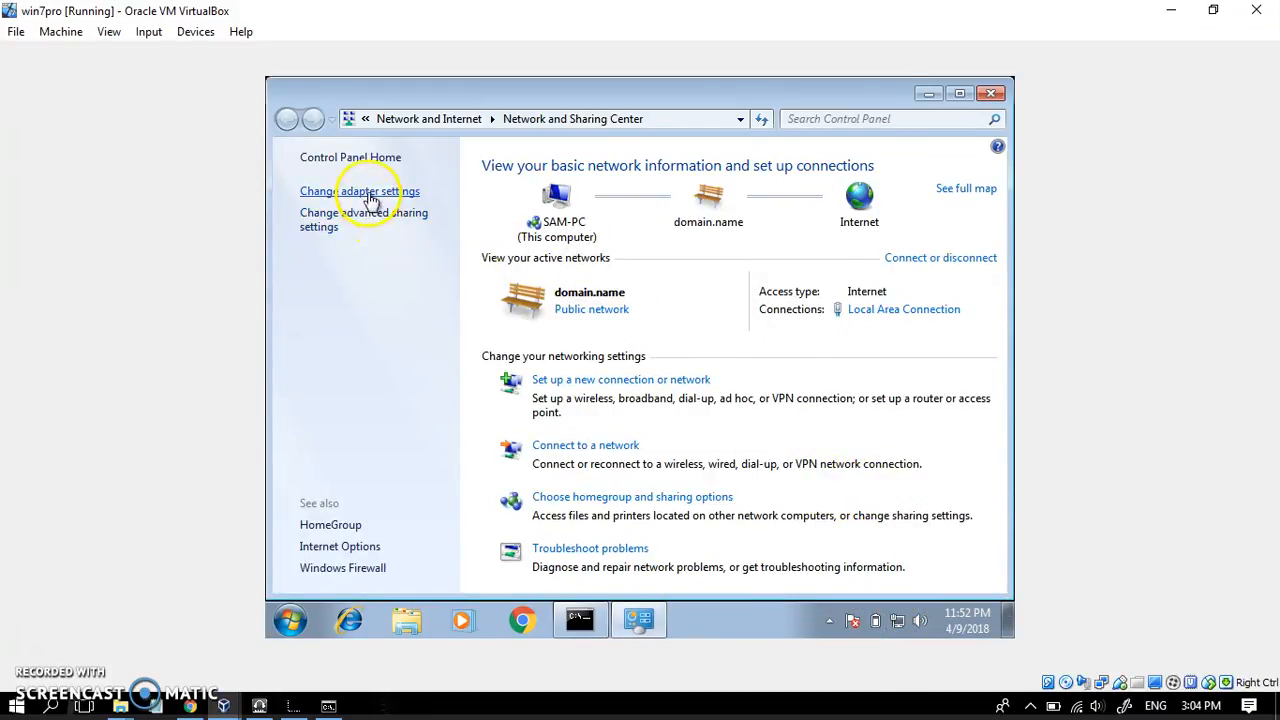
pyautogui.rightClick(360, 195)
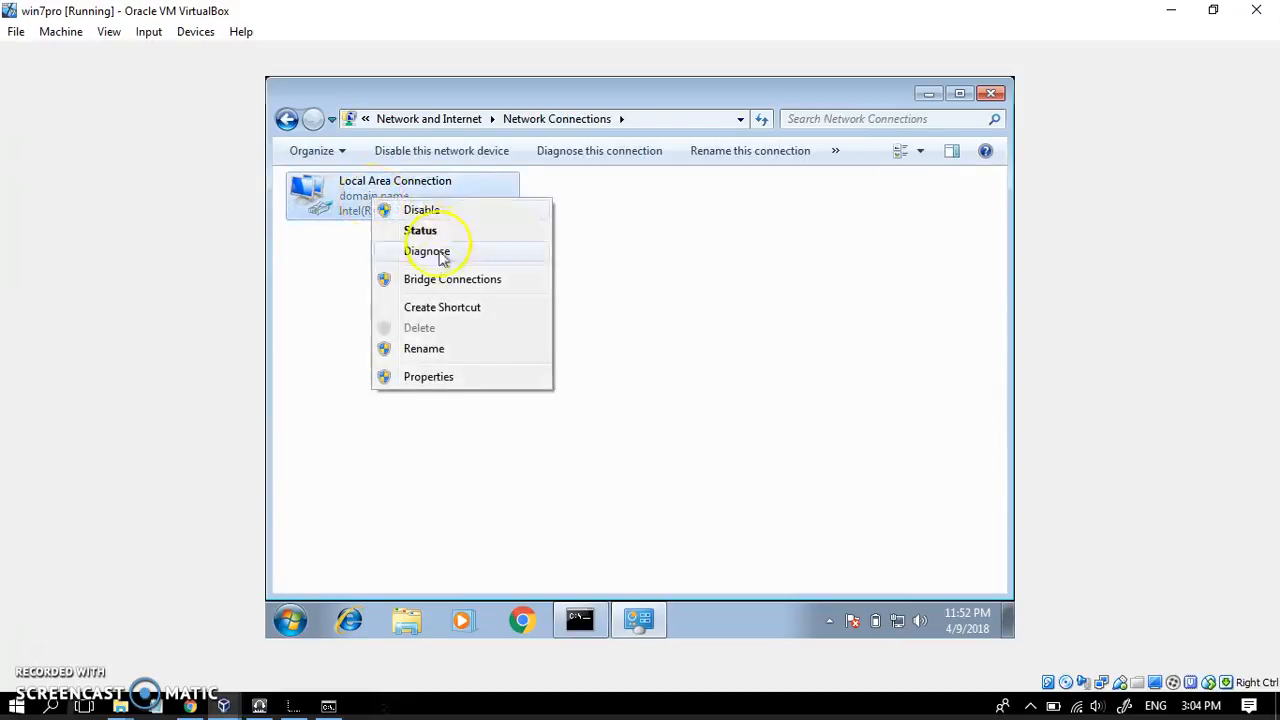
pyautogui.click(428, 376)
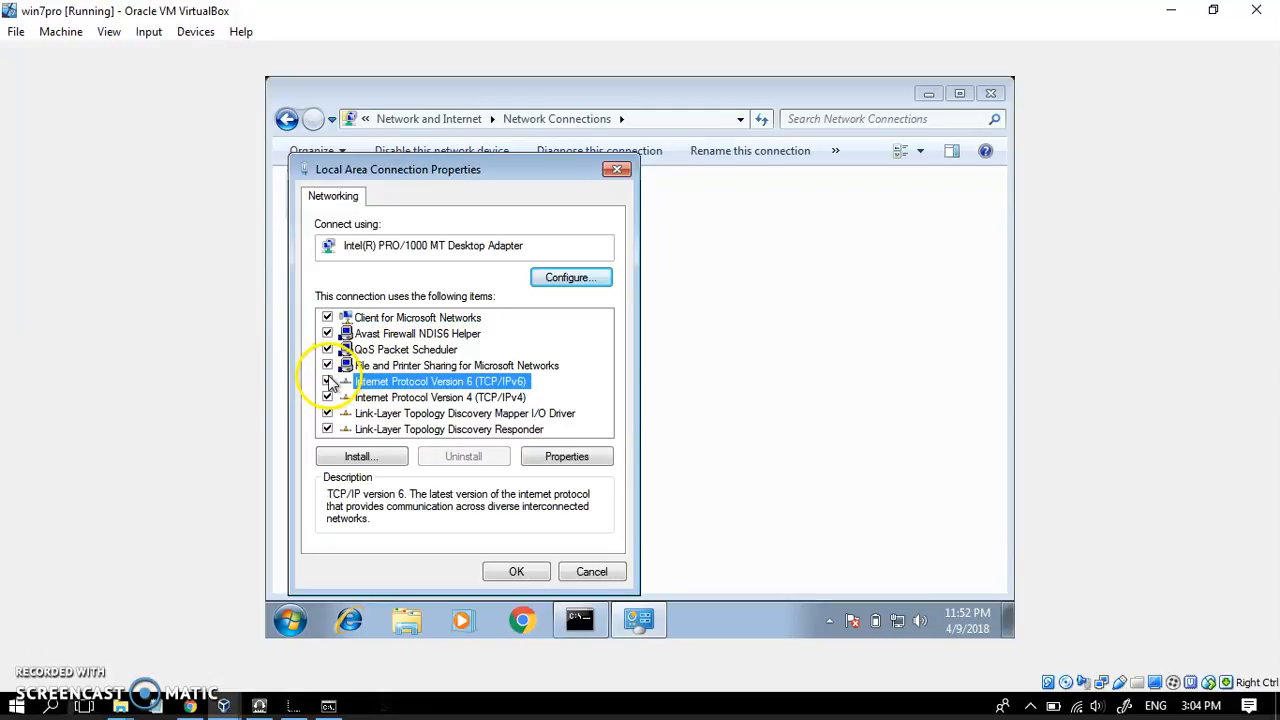
pyautogui.click(327, 381)
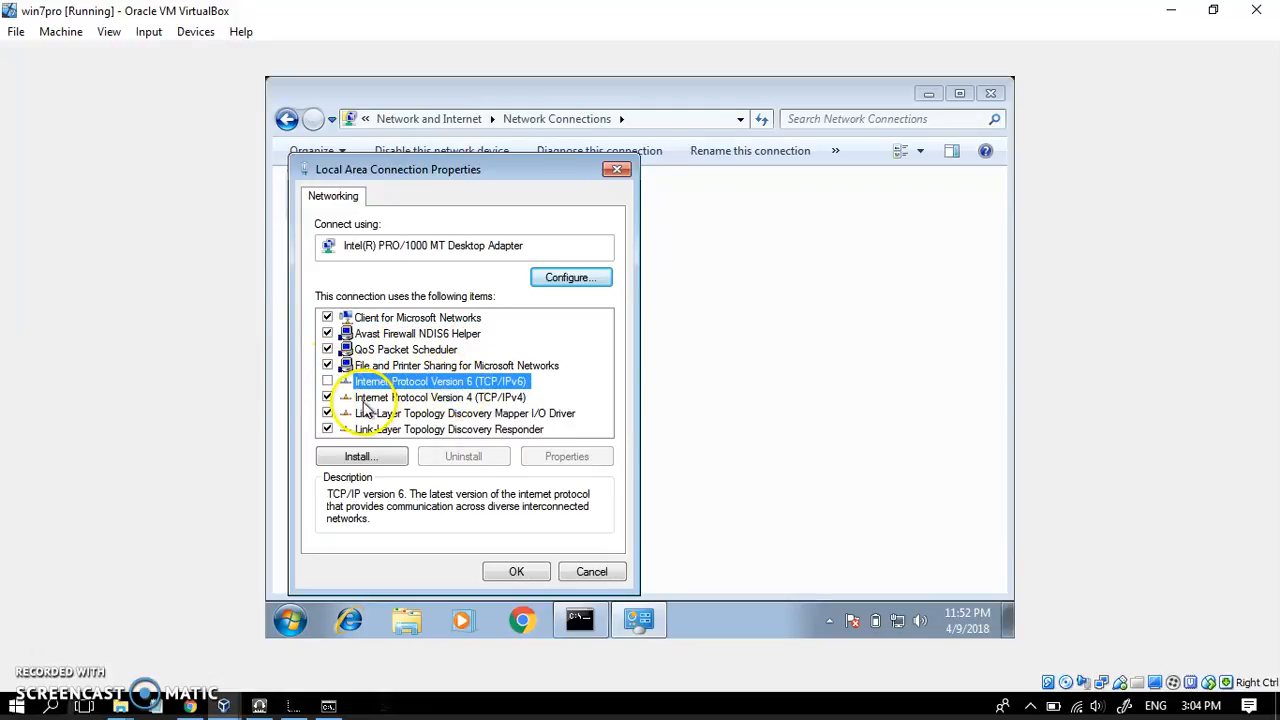
pyautogui.click(440, 397)
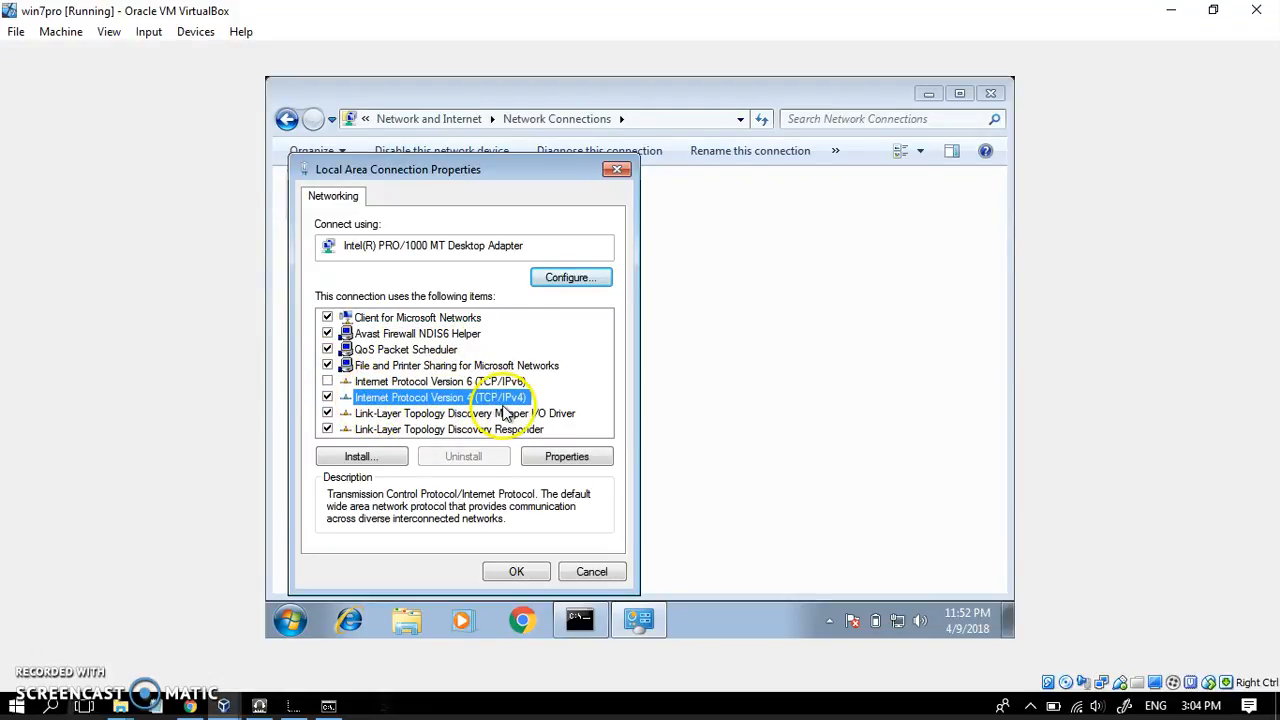
# Step: Open the TCP/IPv4 properties and choose 'Use the following IP address'
pyautogui.click(566, 456)
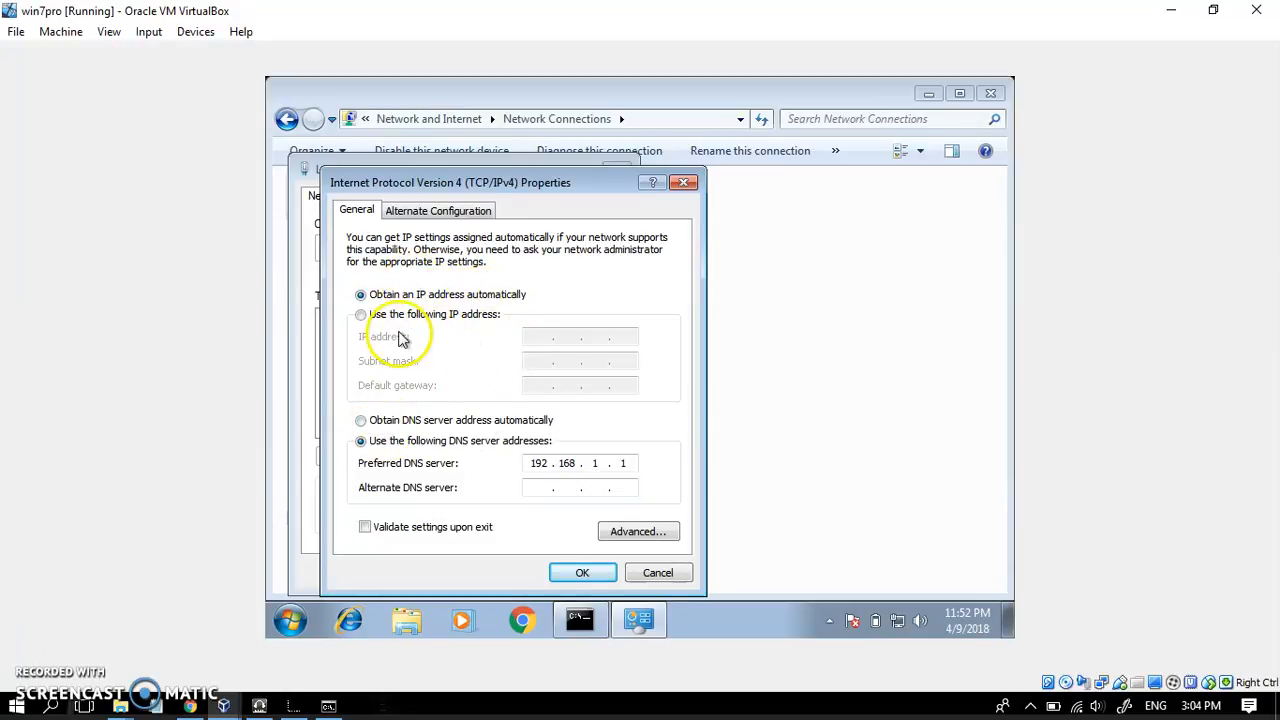
pyautogui.click(361, 314)
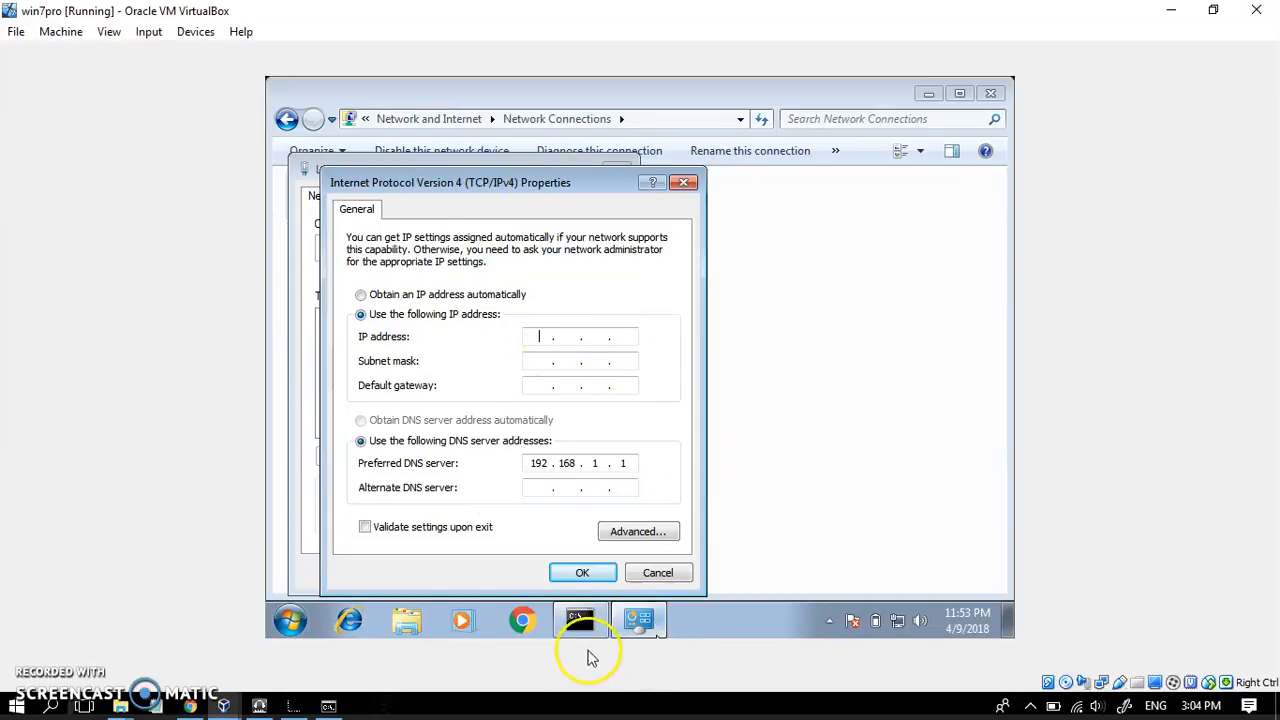
pyautogui.click(580, 620)
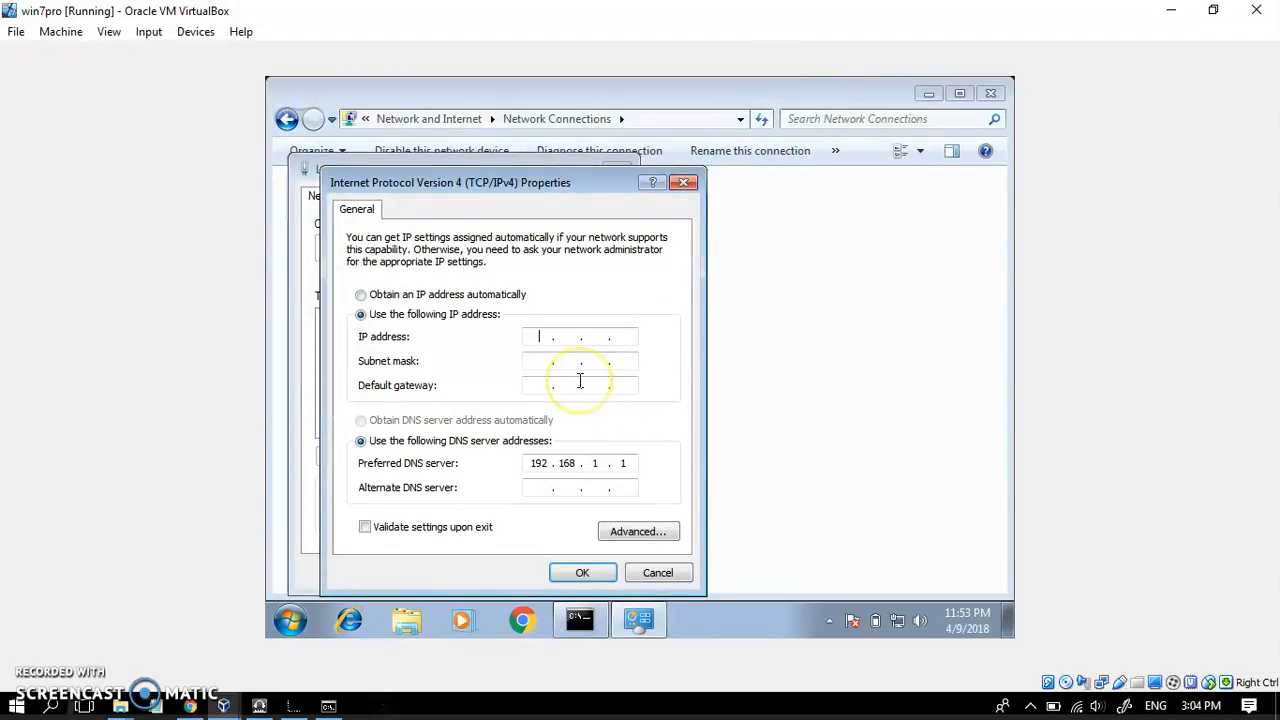
# Step: Enter IP address 192.168.1.5, subnet mask 255.255.255.0 and default gateway 192.168.1.1
pyautogui.write('192 .  .  .')
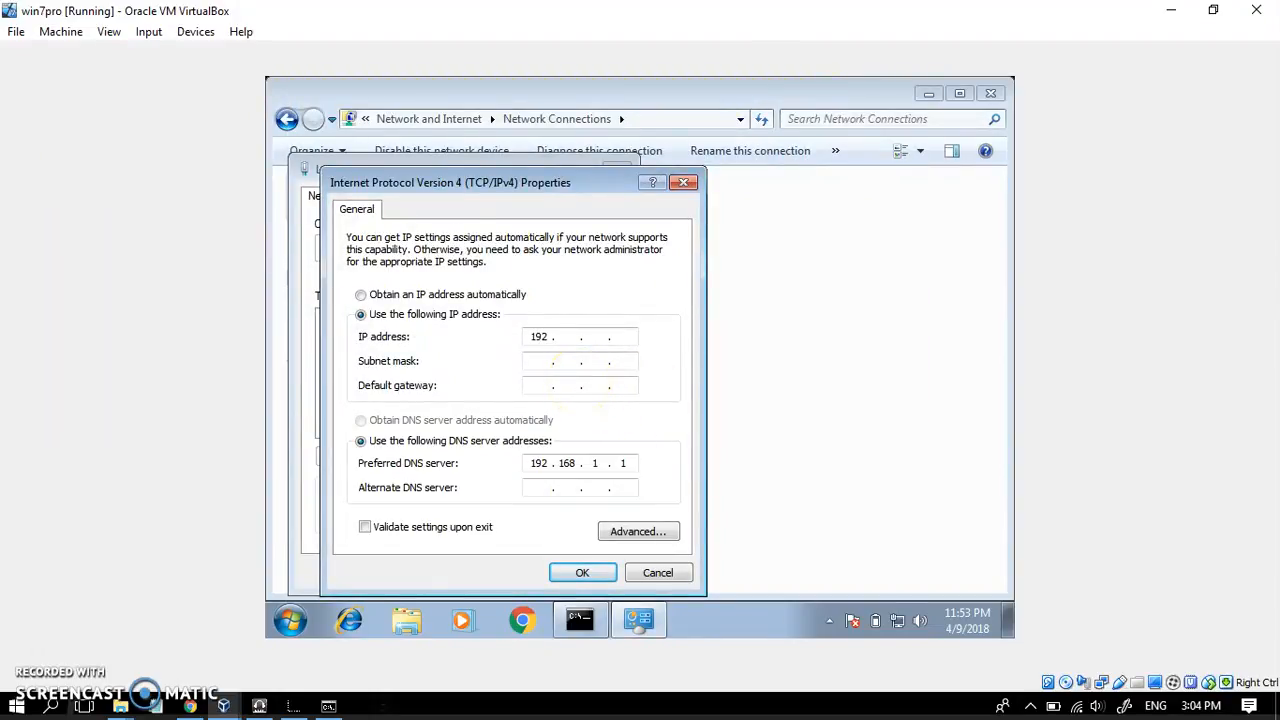
pyautogui.write('168')
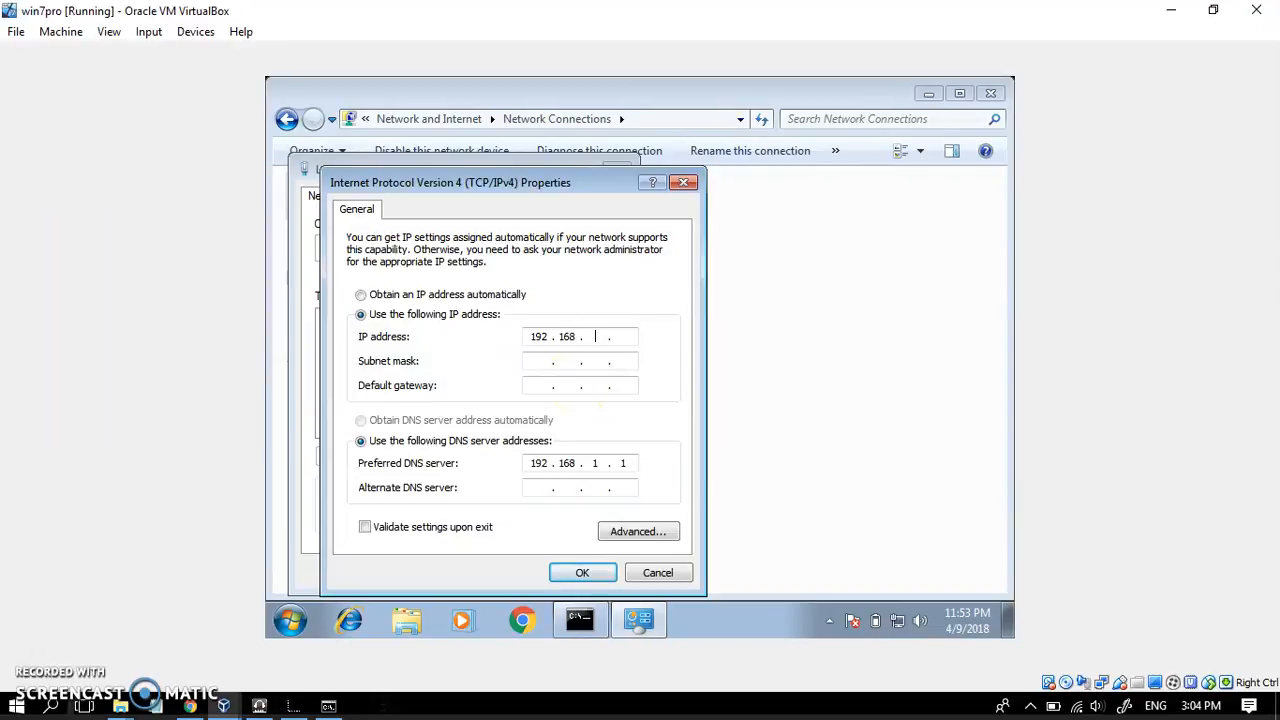
pyautogui.write('1')
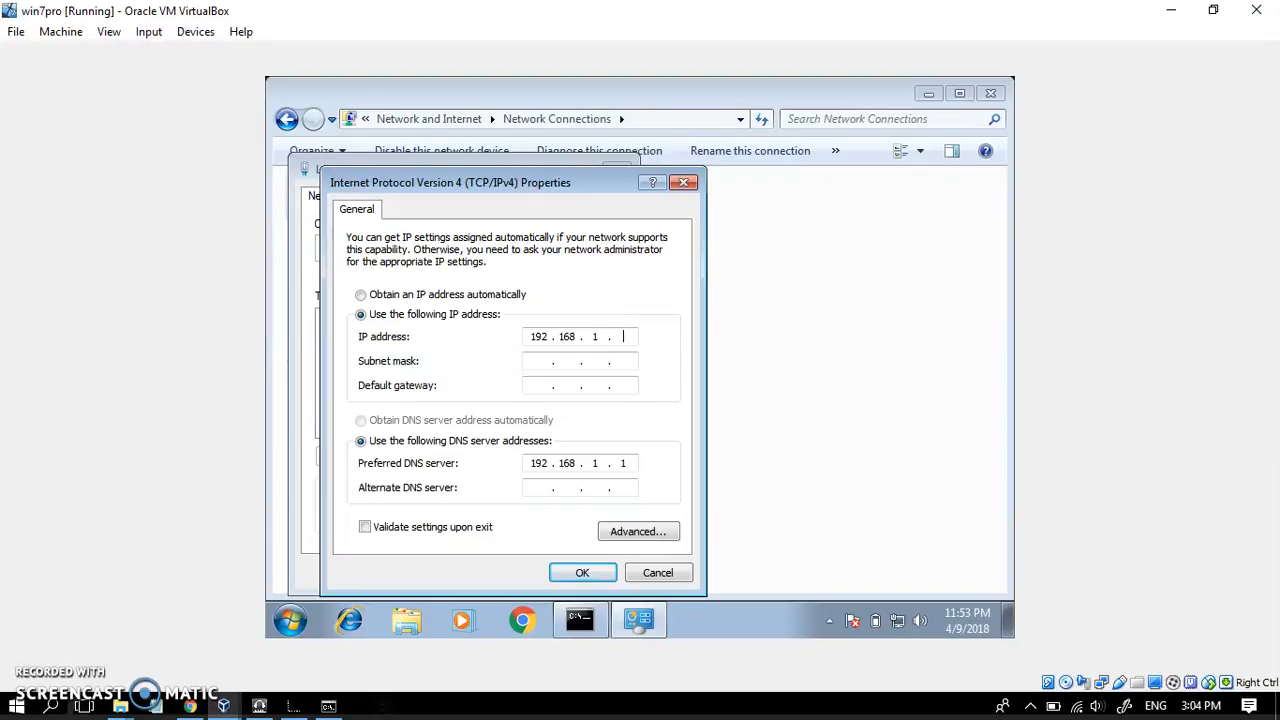
pyautogui.write('5')
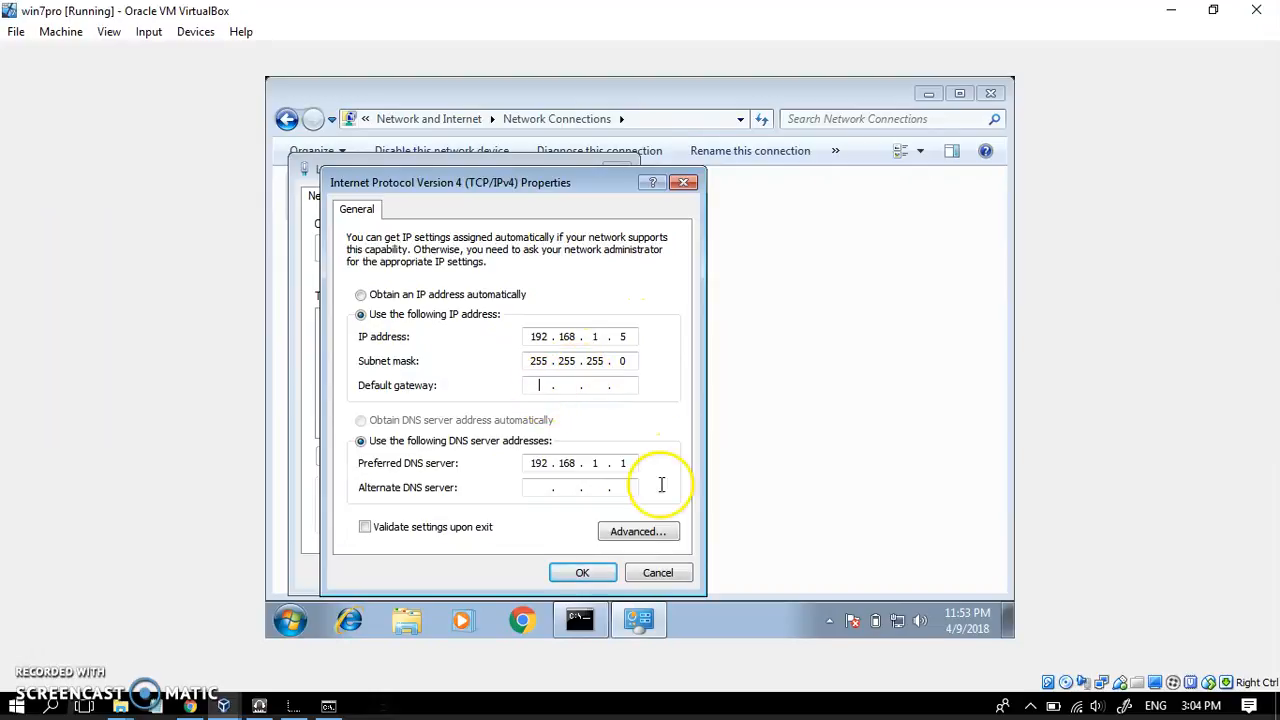
pyautogui.write('19 . . .')
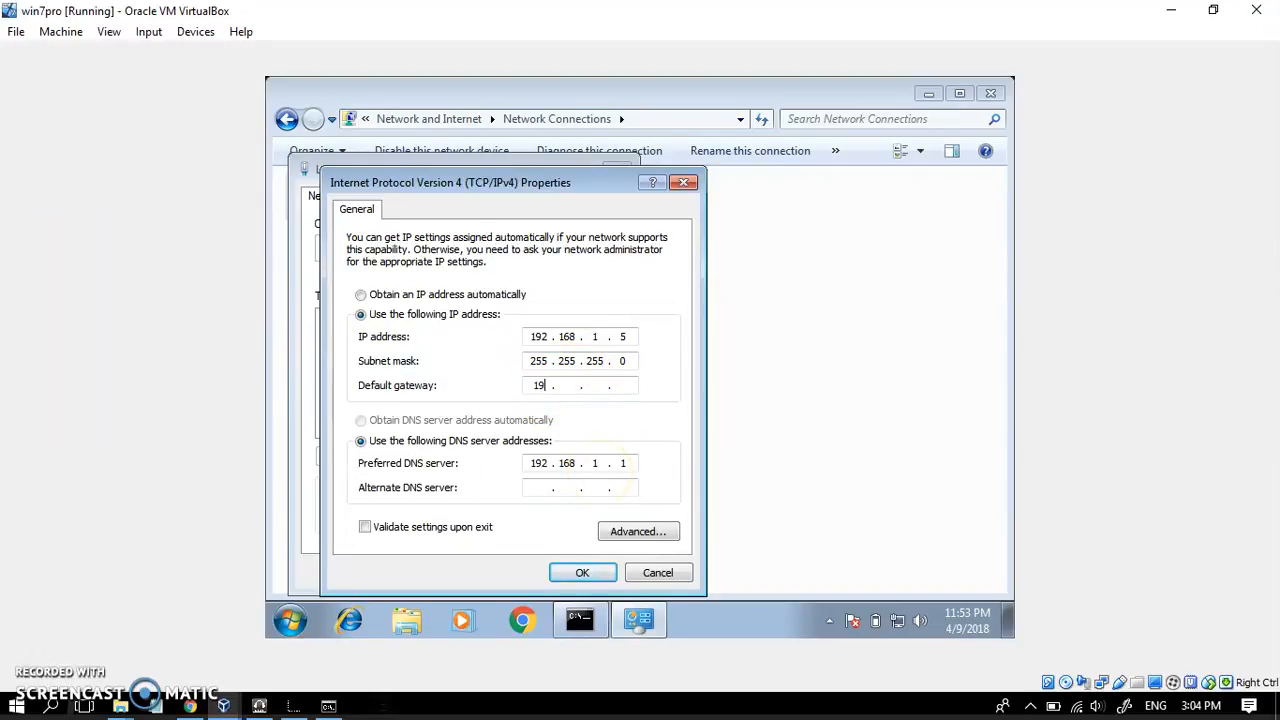
pyautogui.write('192.1')
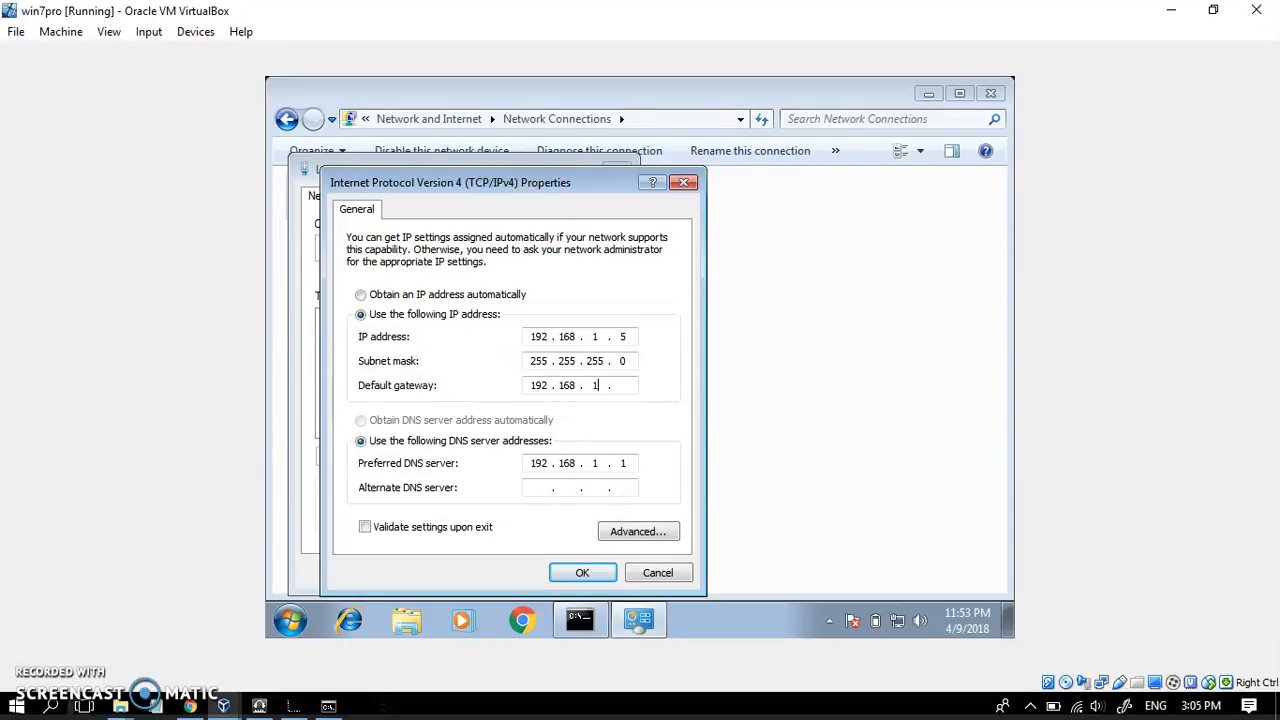
pyautogui.write('1')
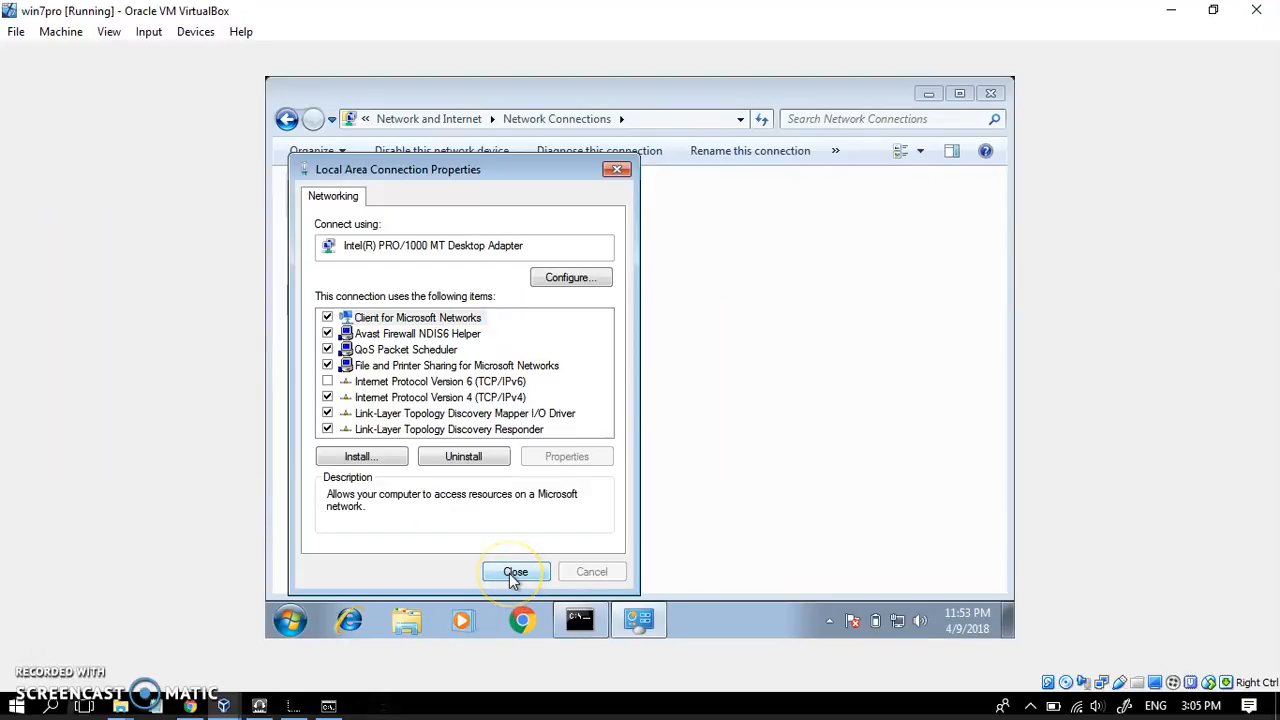
# Step: Close Local Area Connection Properties and the Network Connections window
pyautogui.click(514, 571)
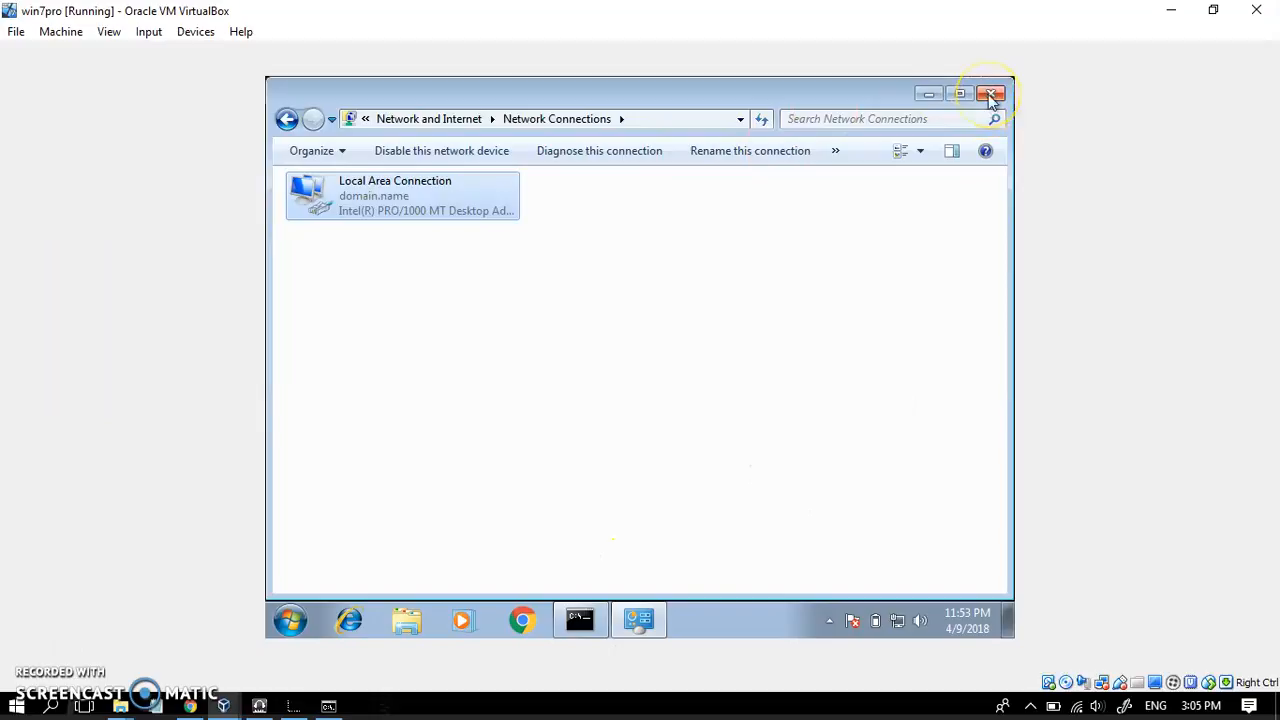
pyautogui.moveTo(991, 93)
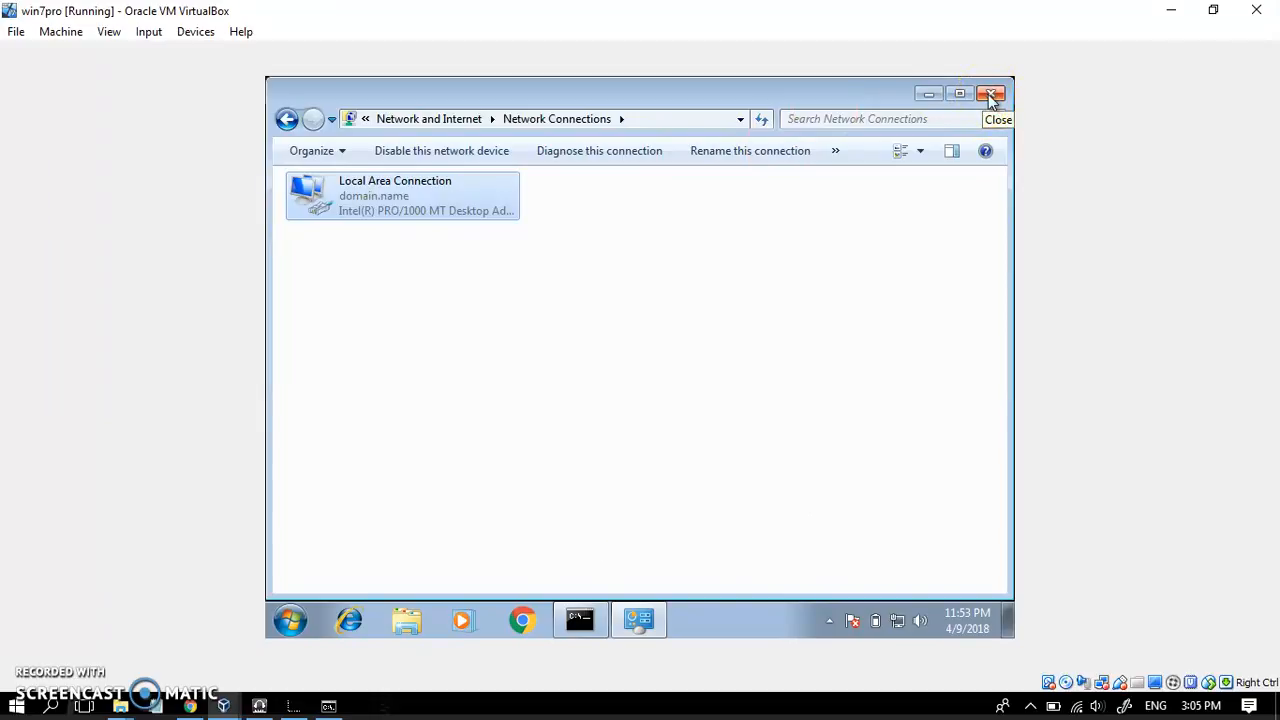
pyautogui.click(993, 93)
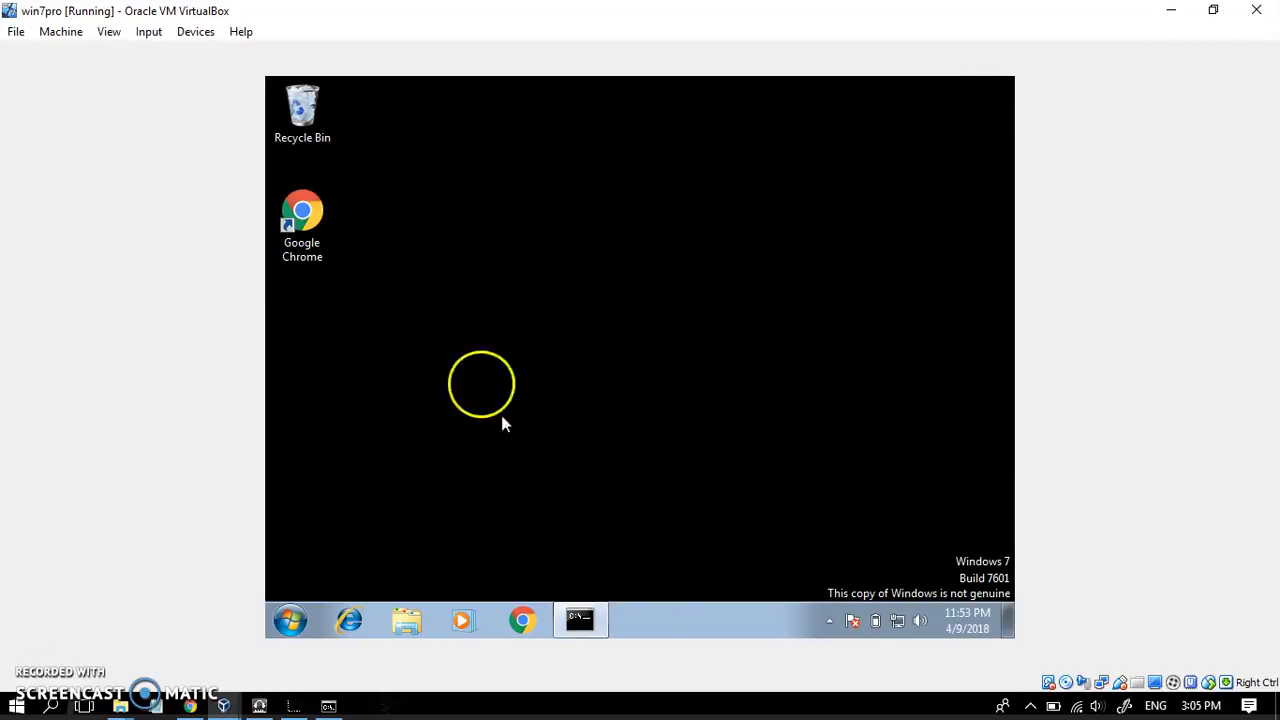
pyautogui.click(581, 620)
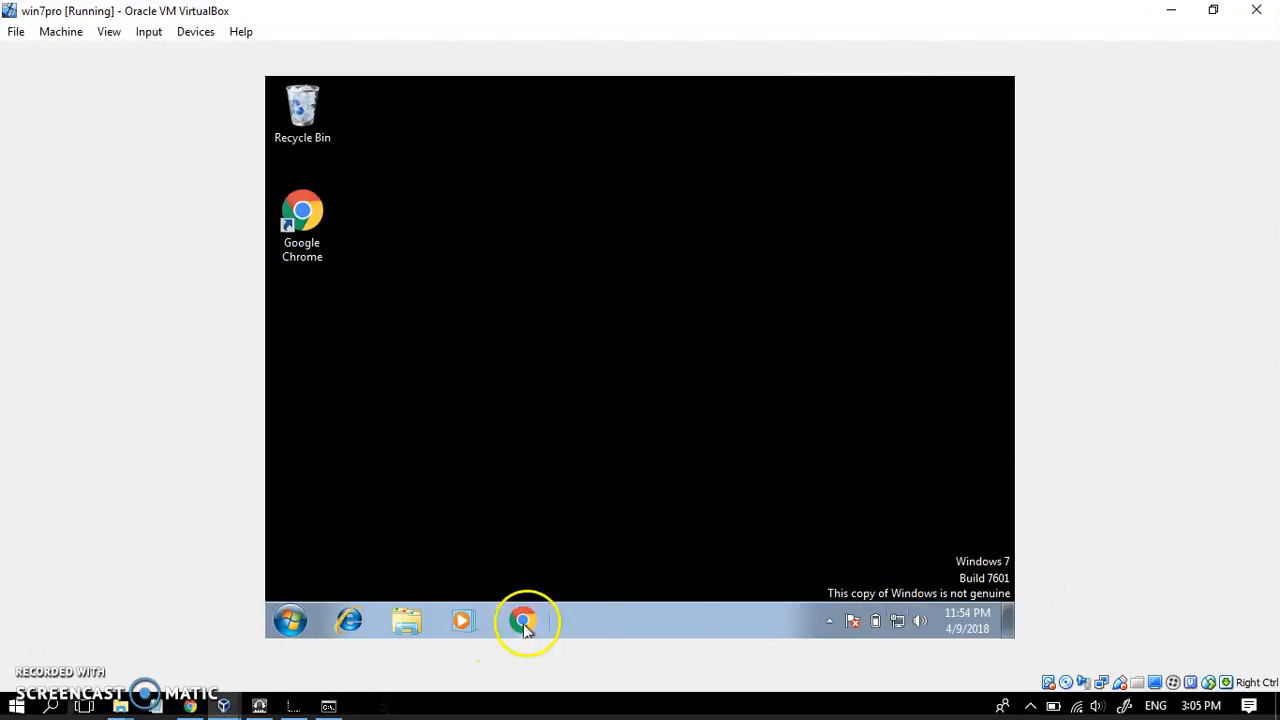
# Step: Launch Google Chrome from the taskbar and scroll the loaded Google homepage
pyautogui.click(522, 620)
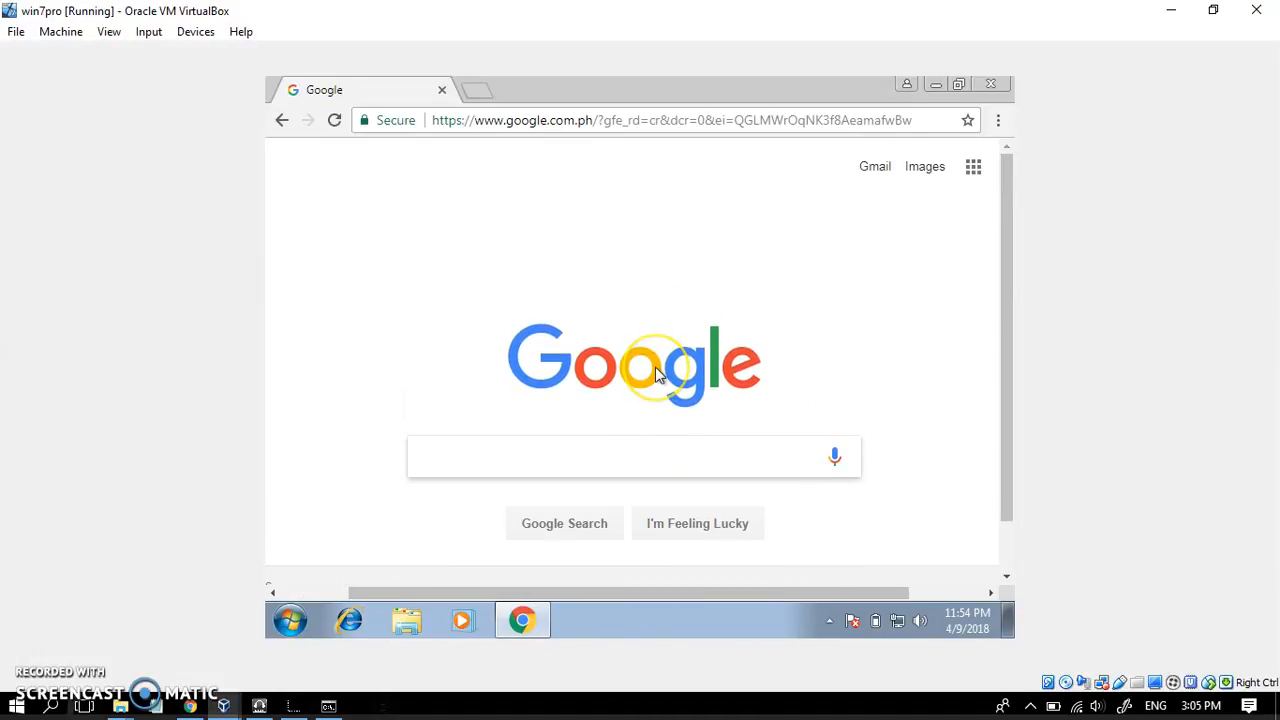
pyautogui.moveTo(693, 288)
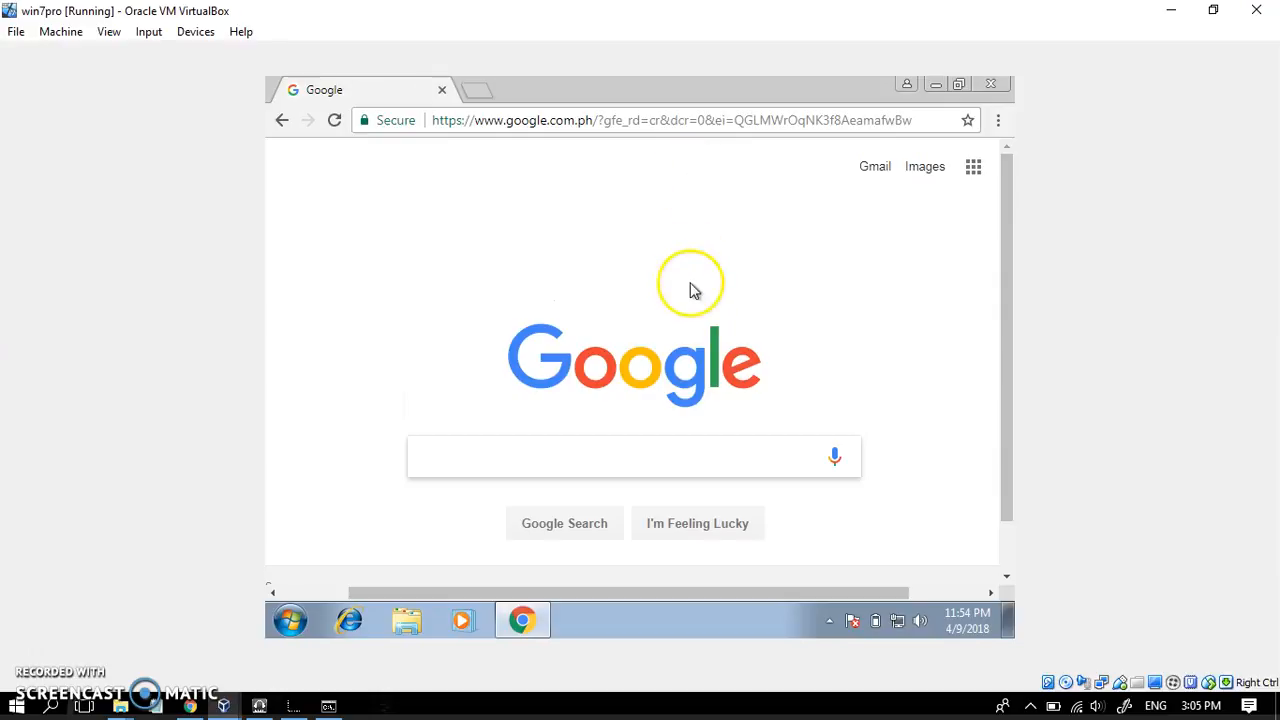
pyautogui.scroll(-3)
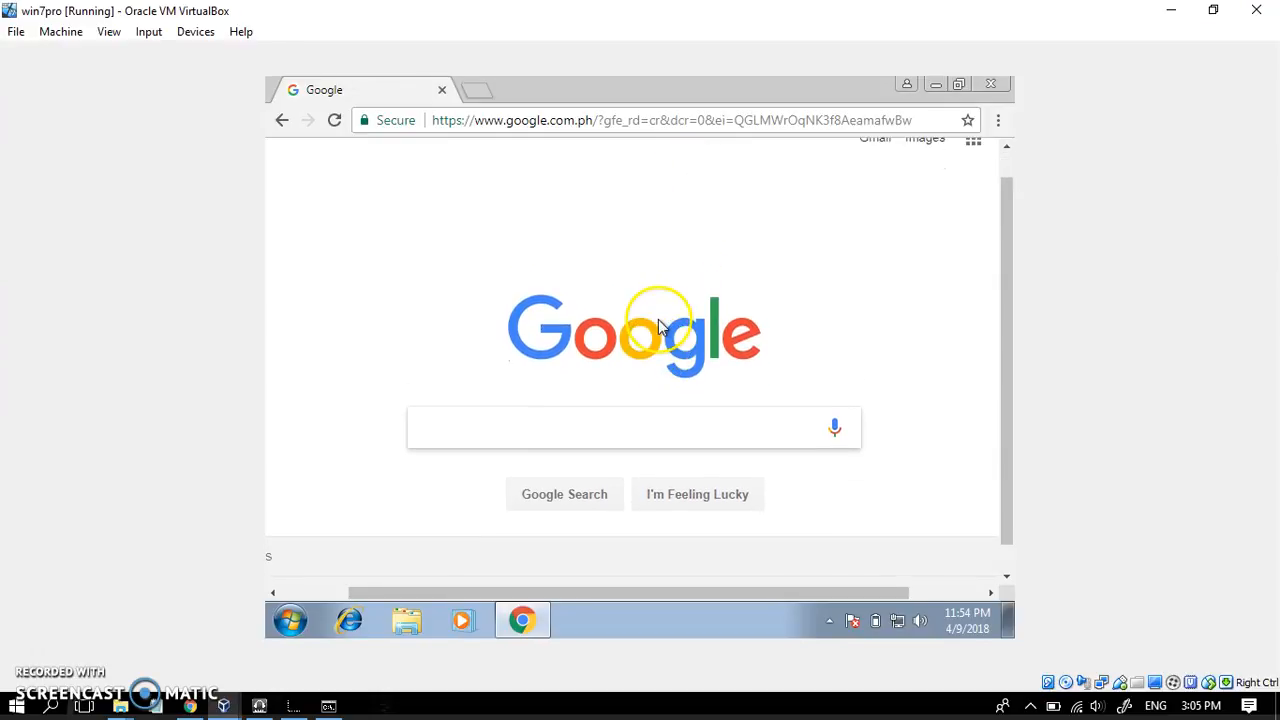